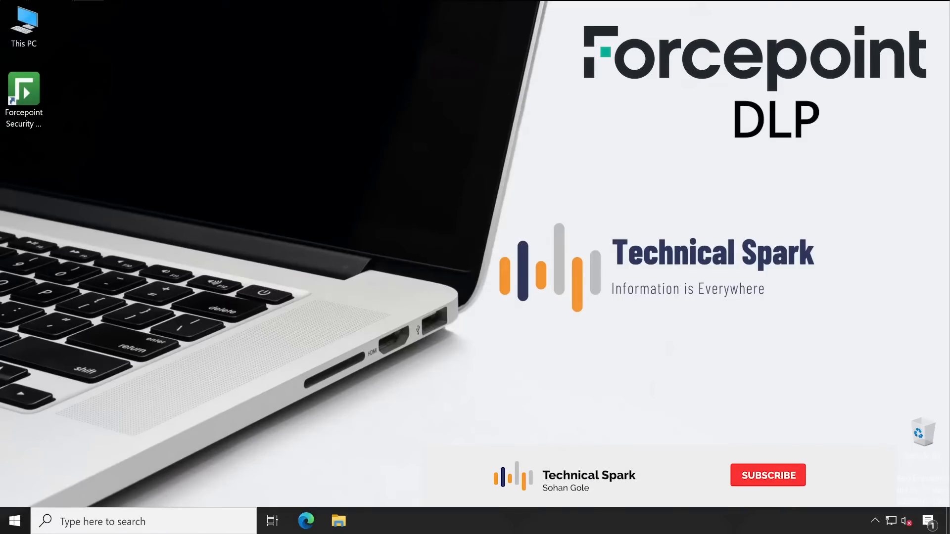
# Launch Security Manager, sign in as Admin, and skip the subscription key prompt
pyautogui.click(768, 475)
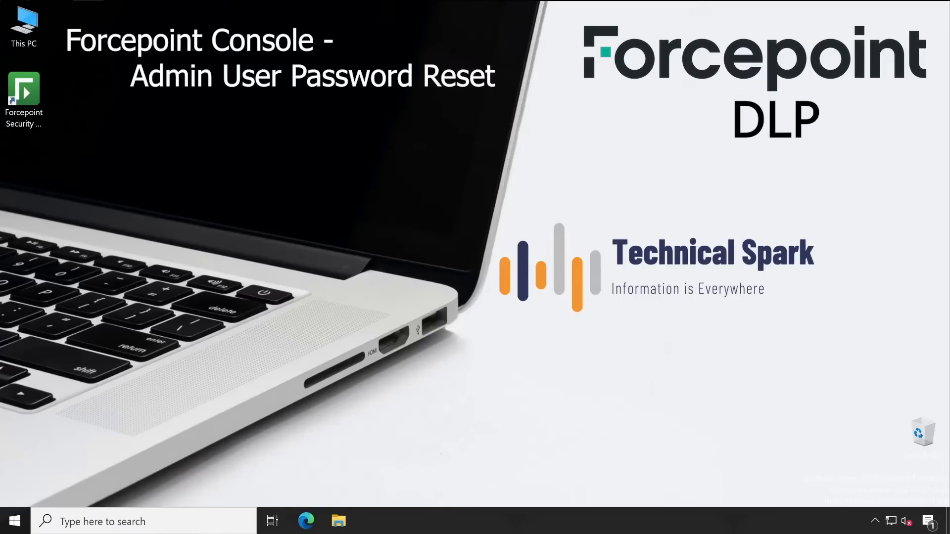
pyautogui.click(24, 91)
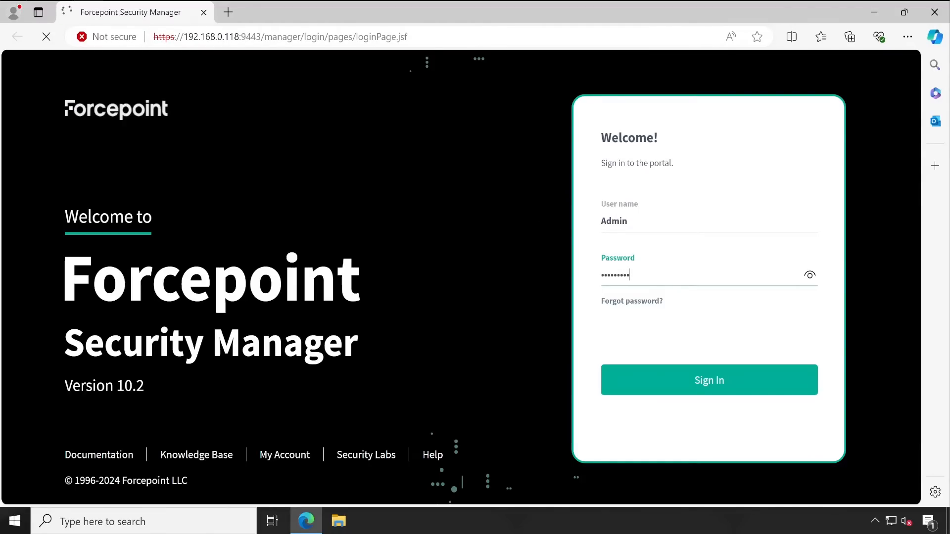
pyautogui.click(710, 380)
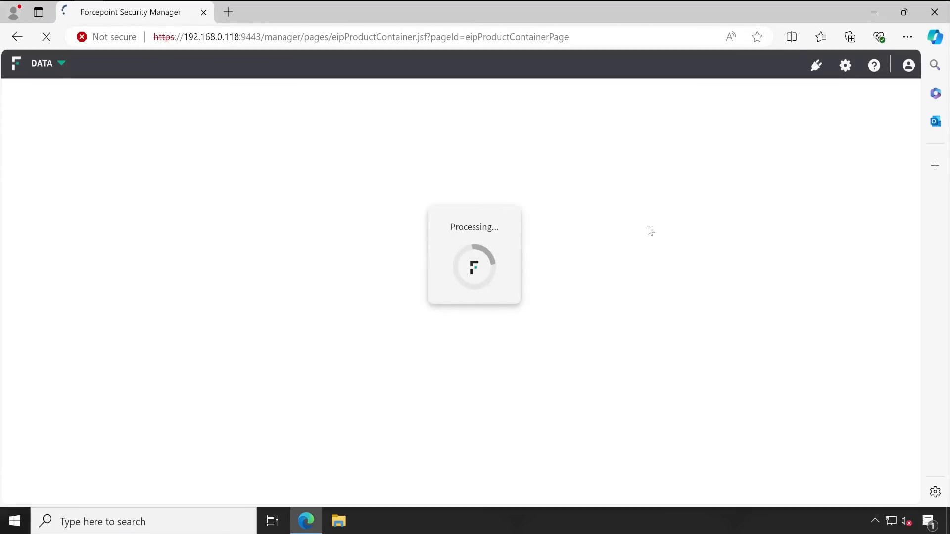
pyautogui.moveTo(583, 310)
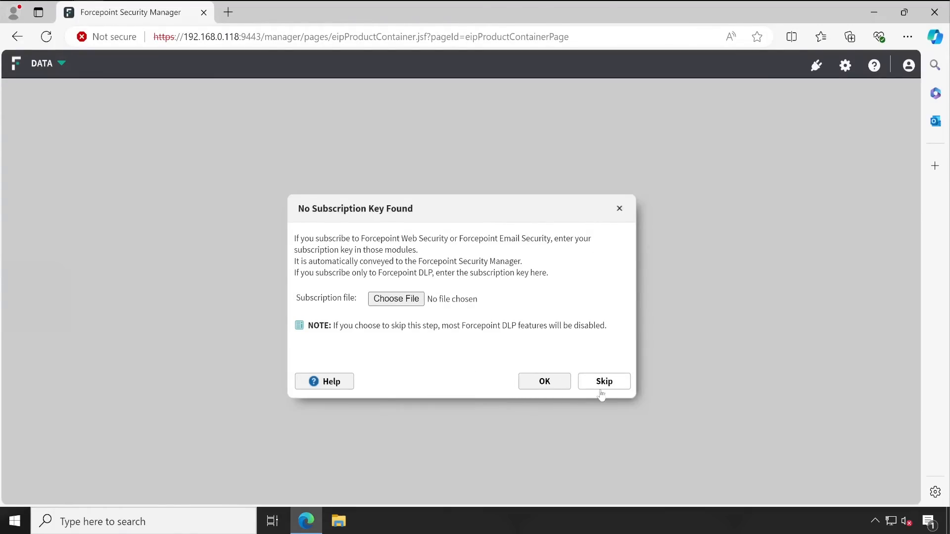
pyautogui.click(604, 381)
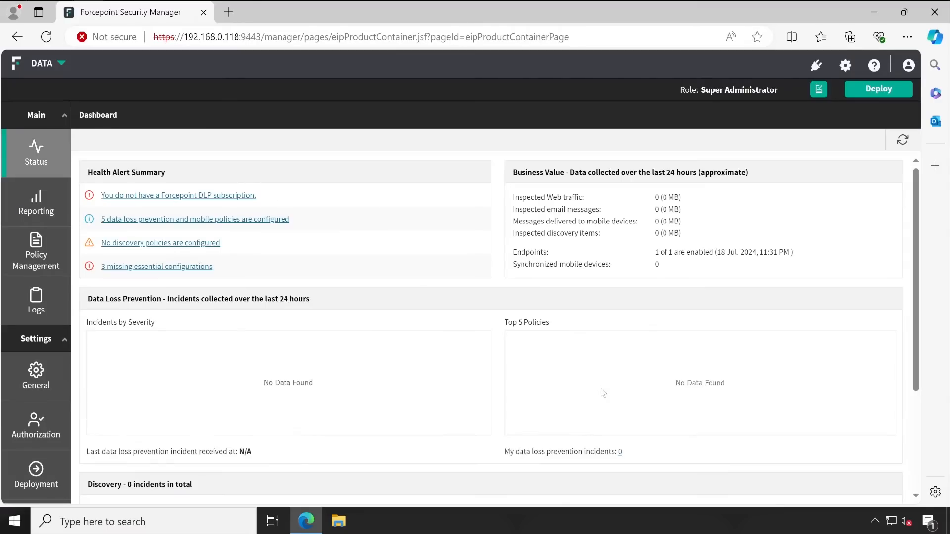
# View the administrators list (admin, SohanG), then the User Directories page with Active Directory
pyautogui.click(35, 377)
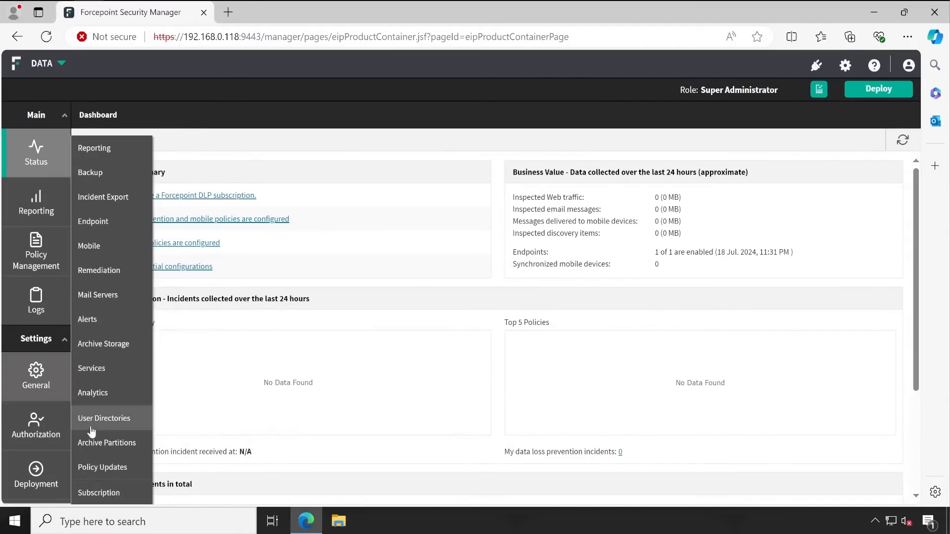
pyautogui.click(36, 425)
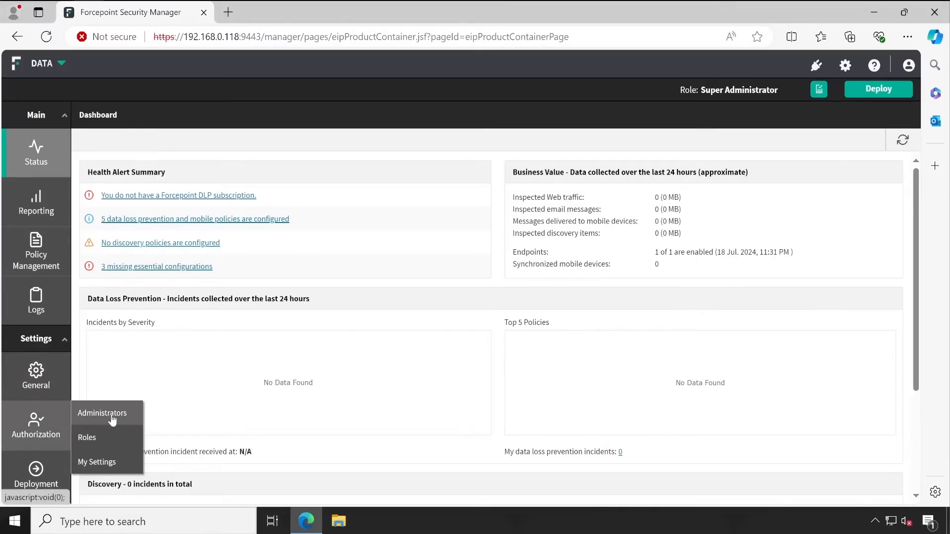
pyautogui.click(102, 413)
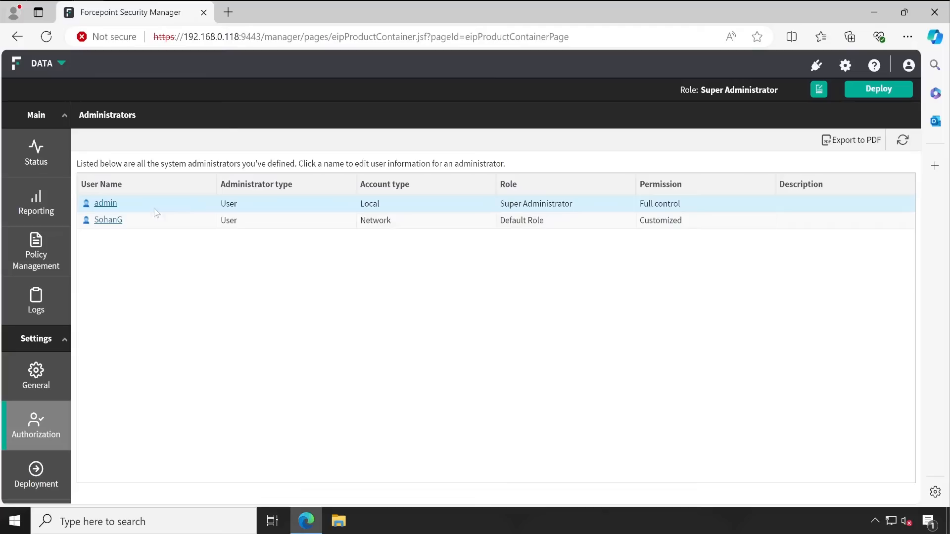
pyautogui.moveTo(172, 399)
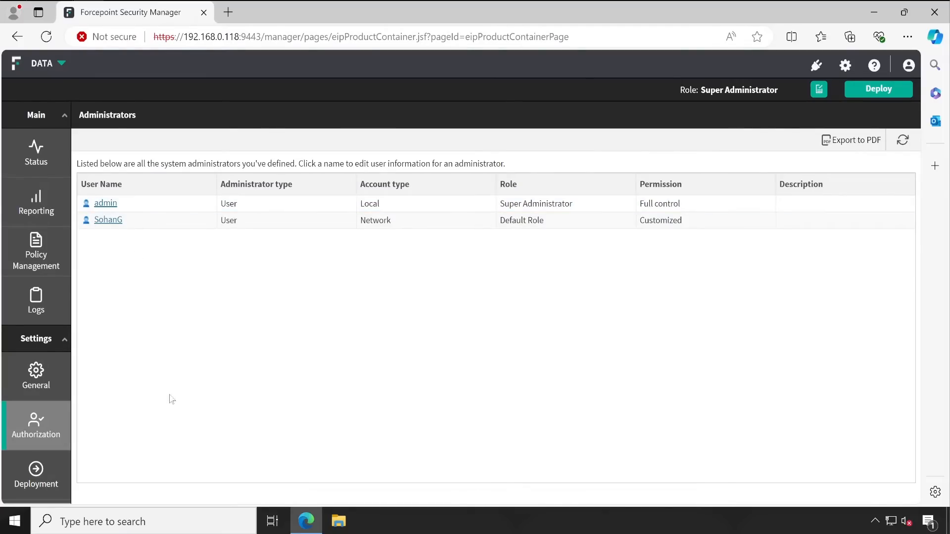
pyautogui.click(36, 375)
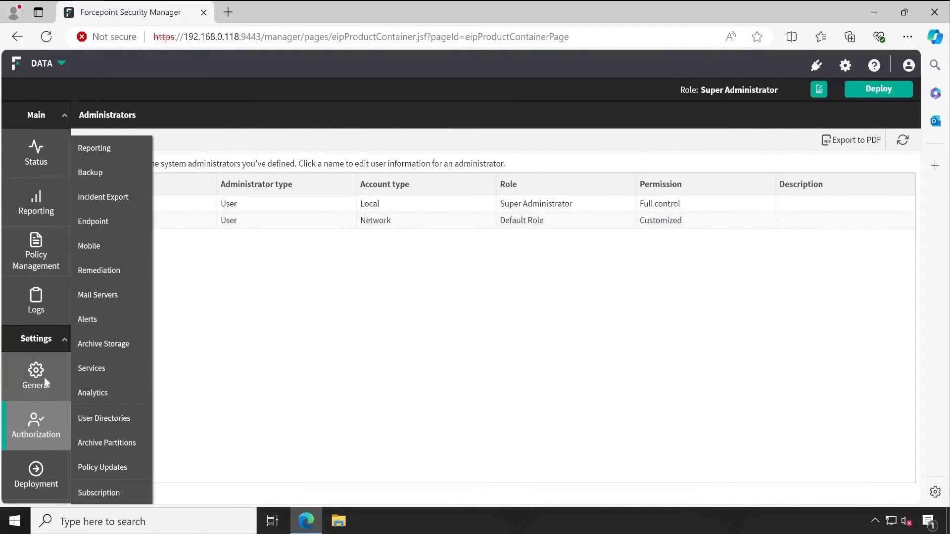
pyautogui.click(103, 418)
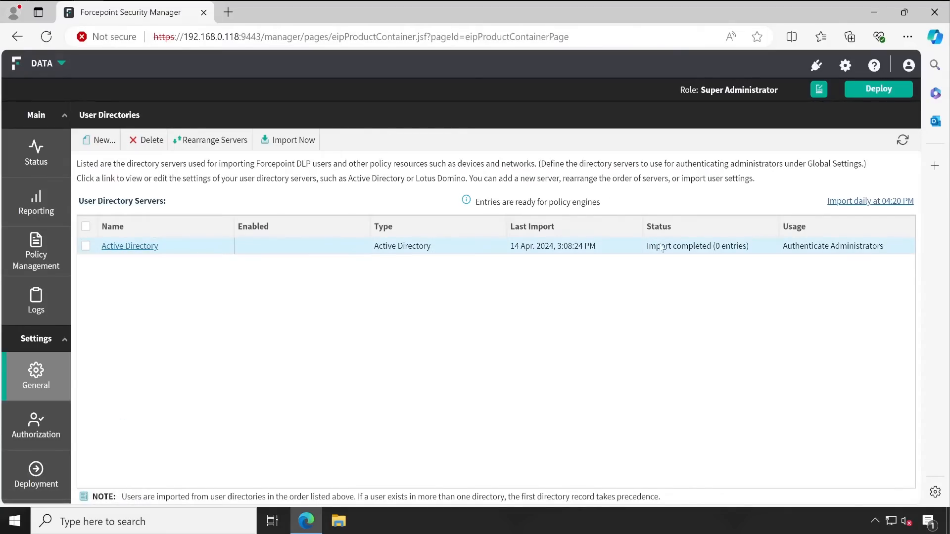
pyautogui.moveTo(126, 258)
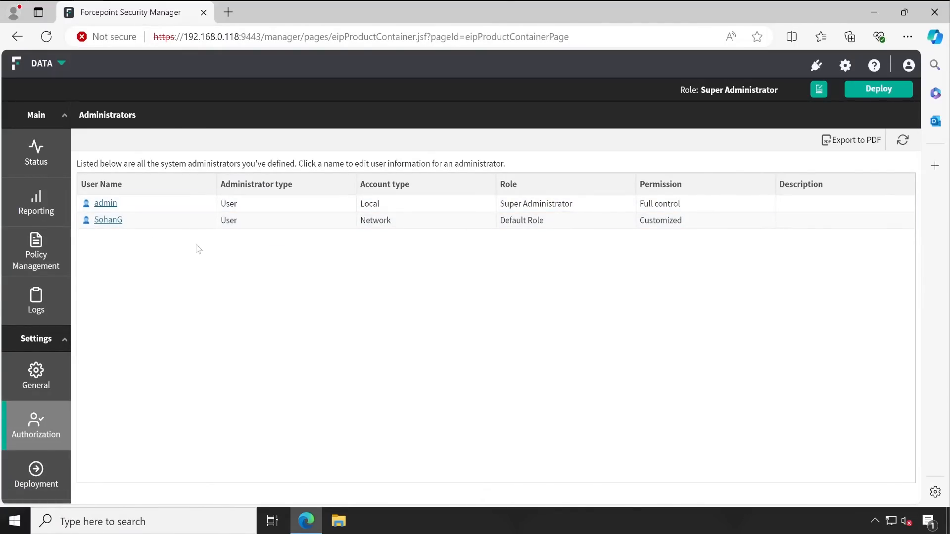
pyautogui.moveTo(138, 276)
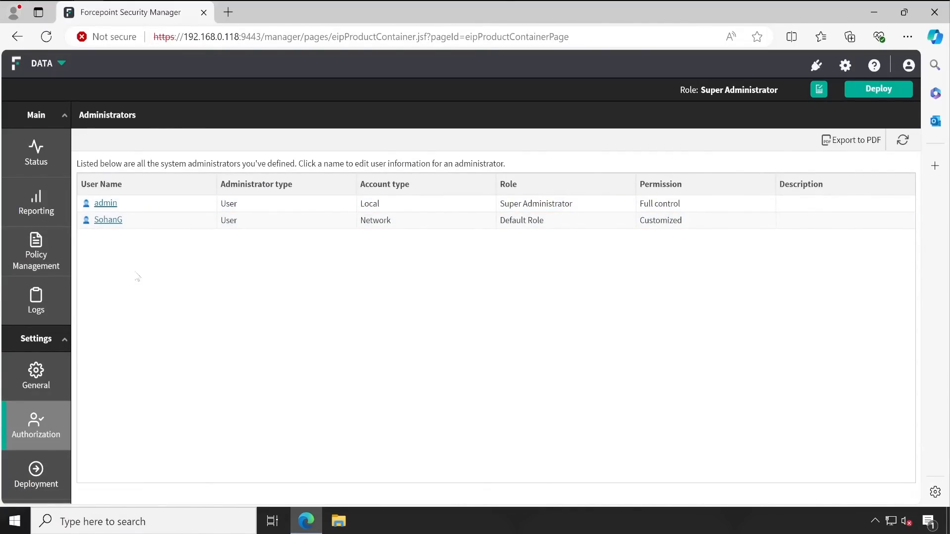
pyautogui.moveTo(204, 268)
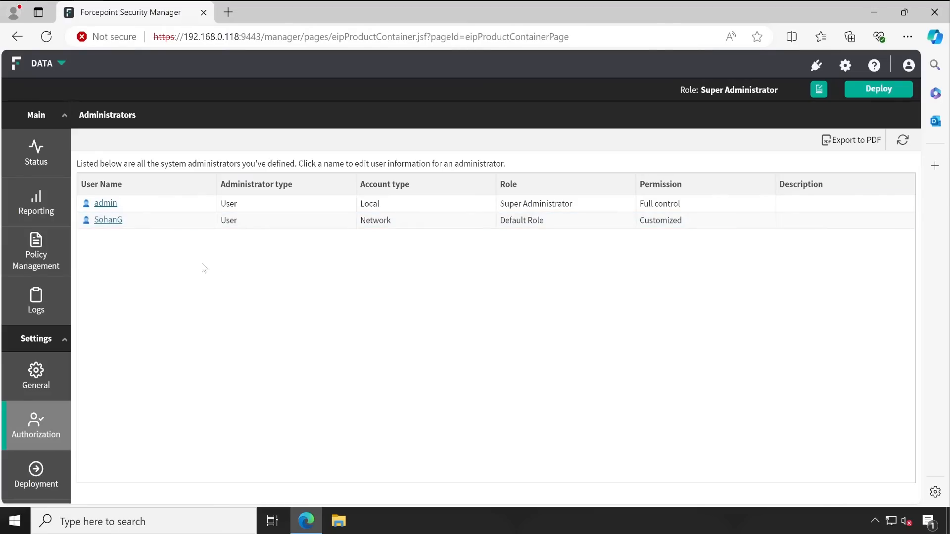
pyautogui.moveTo(272, 260)
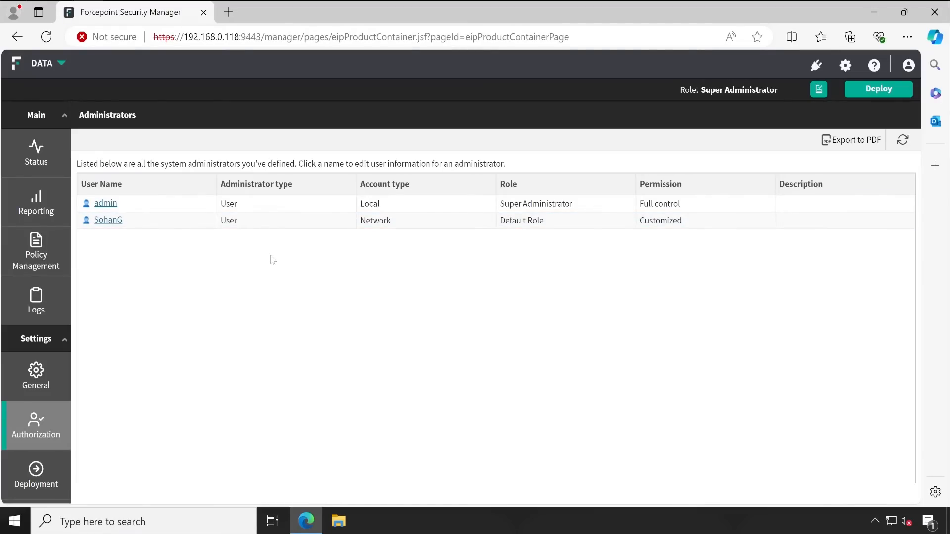
pyautogui.moveTo(105, 206)
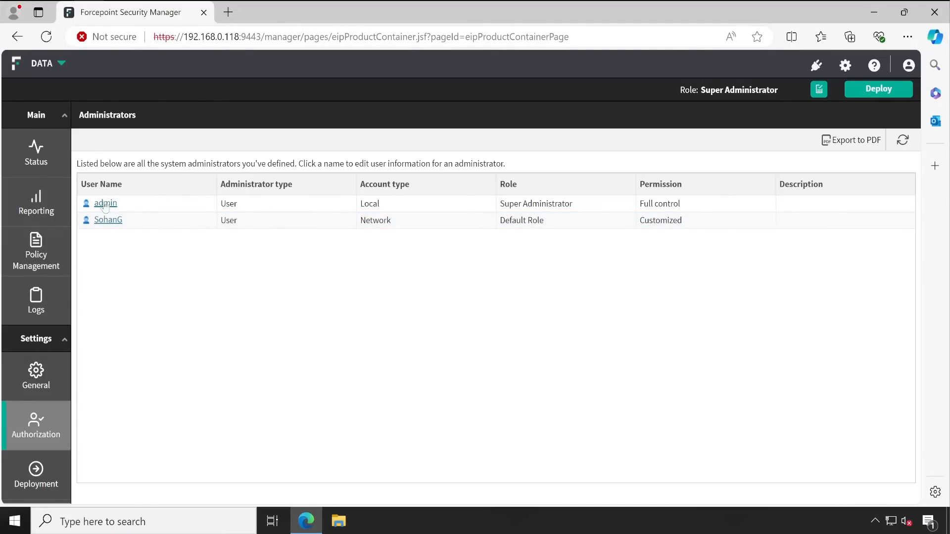
pyautogui.moveTo(652, 179)
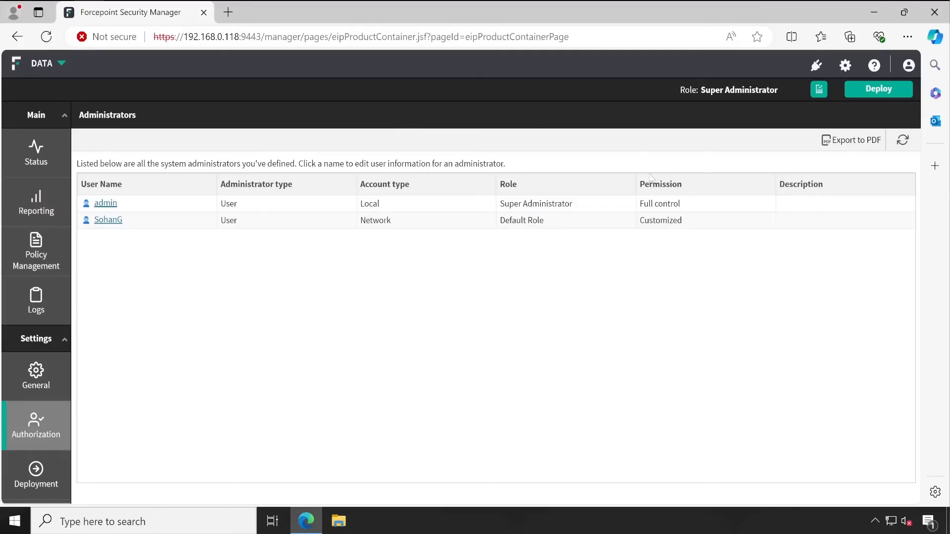
pyautogui.moveTo(68, 230)
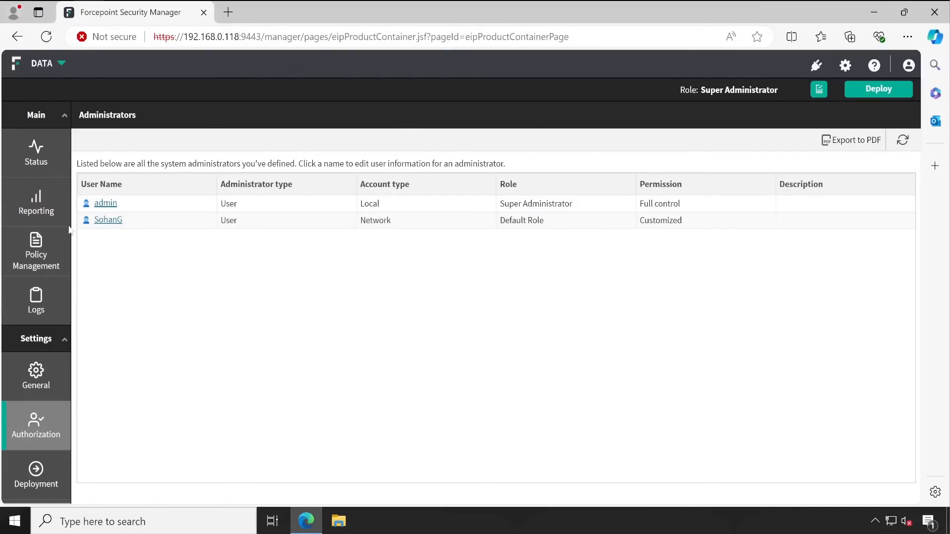
pyautogui.moveTo(851, 140)
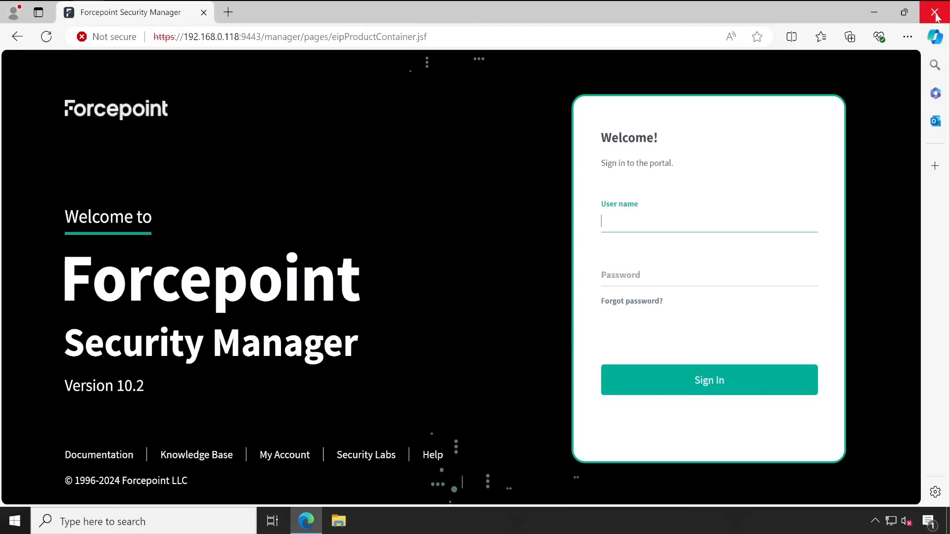
# Close the console browser and bring up the Windows Run box for appwiz.cpl
pyautogui.click(938, 12)
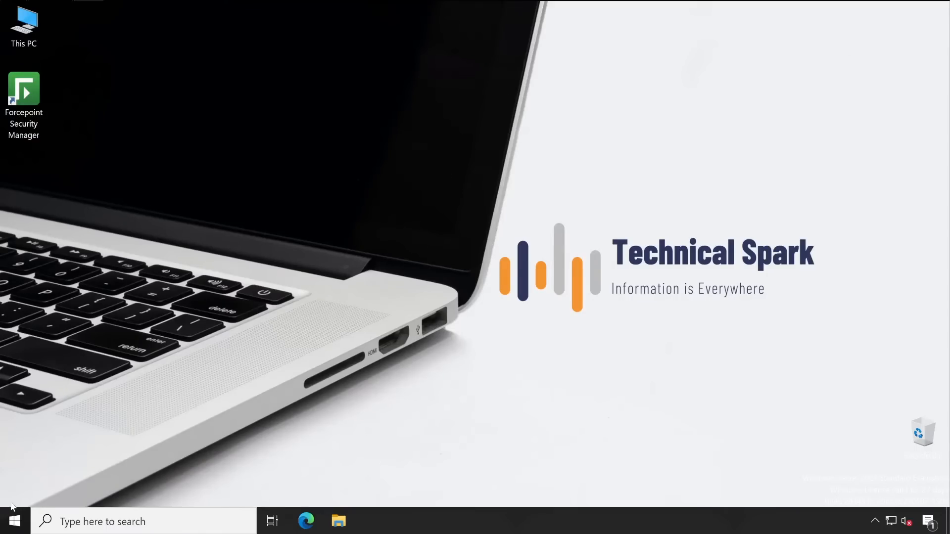
pyautogui.click(14, 521)
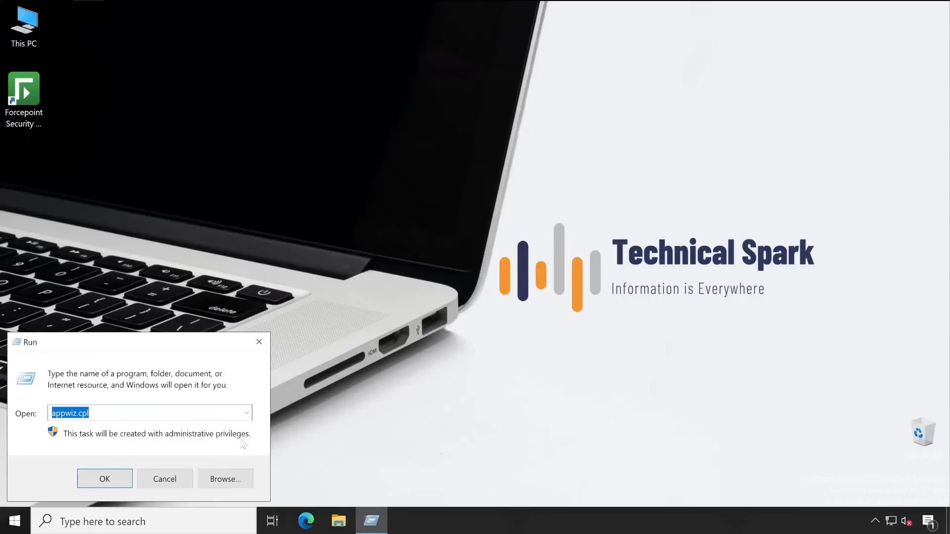
# Open Programs and Features and start Uninstall/Change on Forcepoint Management Infrastructure
pyautogui.click(104, 479)
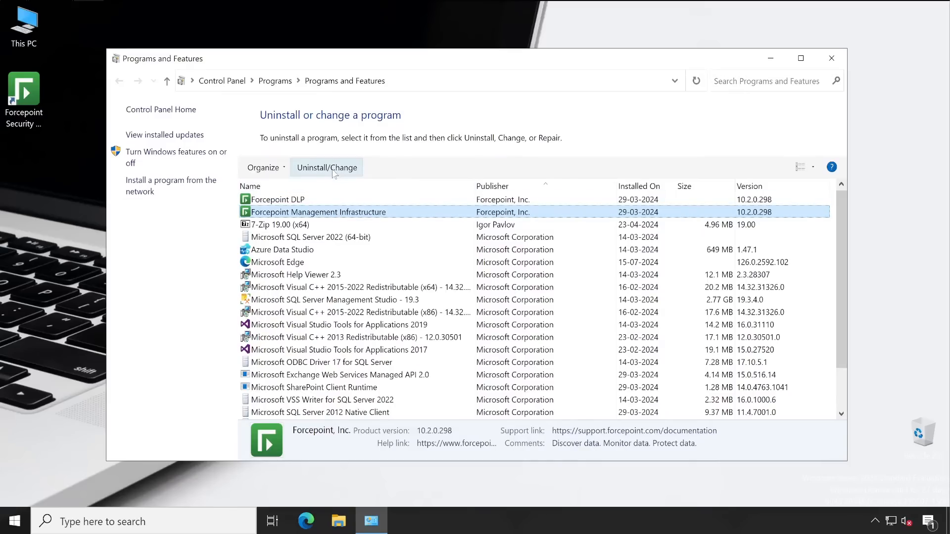
pyautogui.click(326, 168)
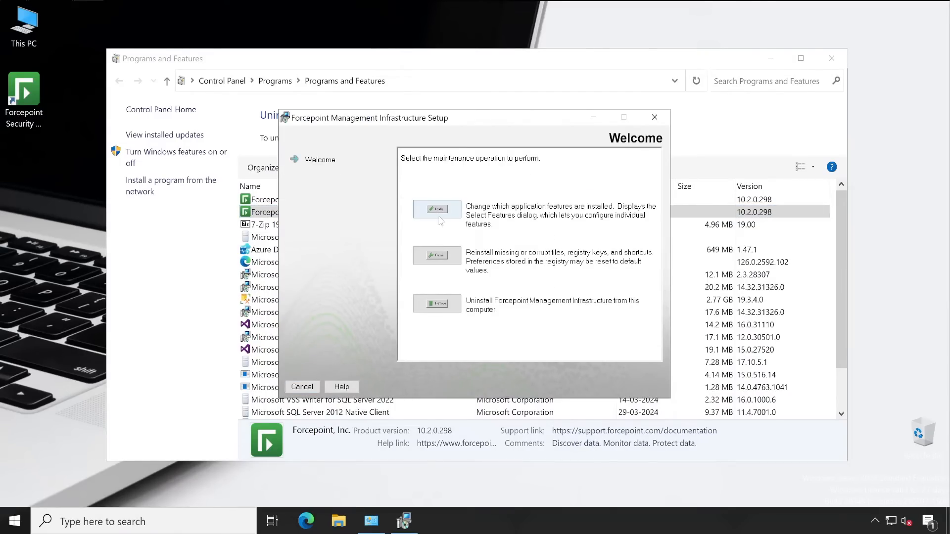
# Choose Modify in the setup wizard and keep the existing SQL Server connection
pyautogui.click(437, 208)
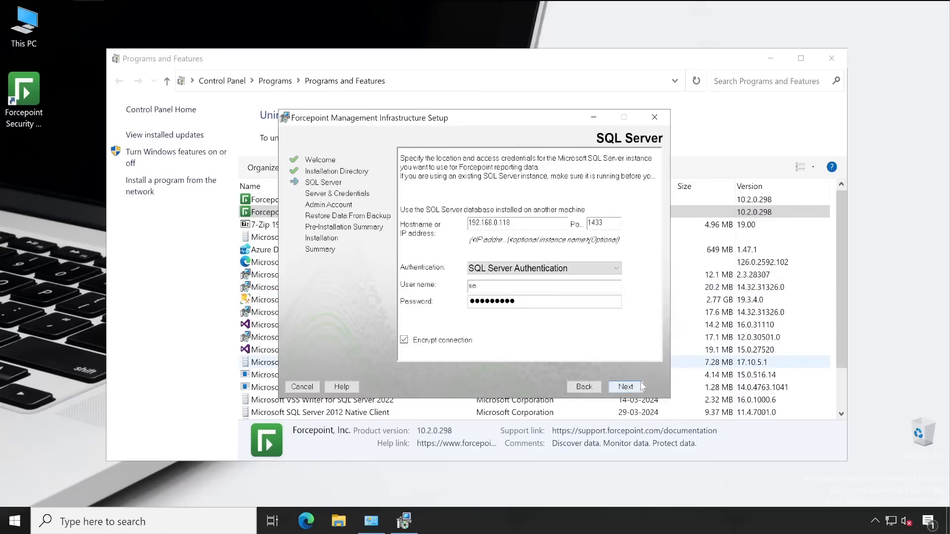
pyautogui.click(624, 386)
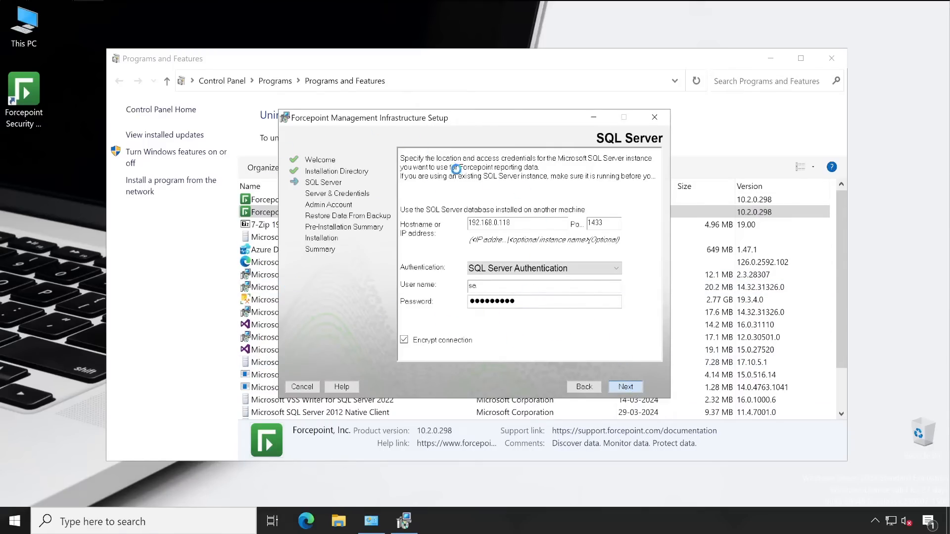
pyautogui.moveTo(416, 238)
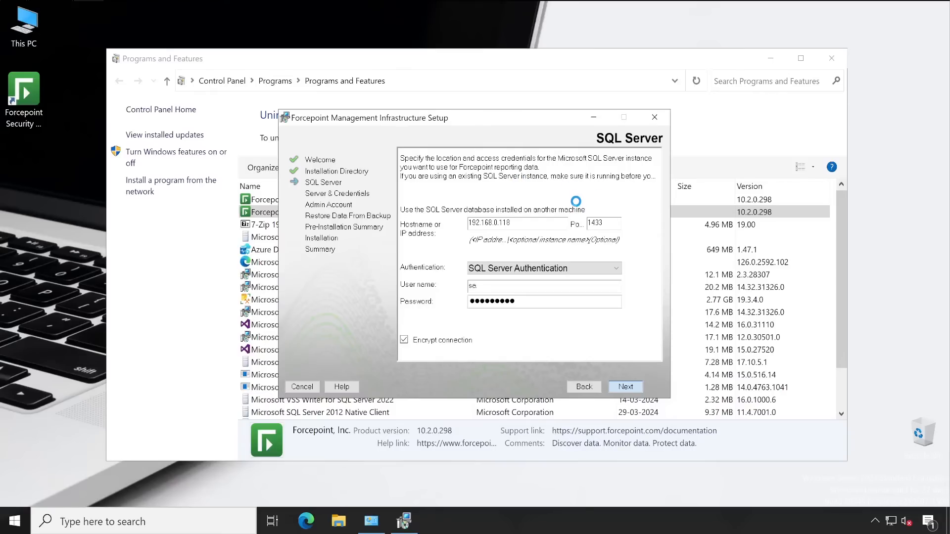
# Keep the server IP and credentials, filling in the password, and reach Administrator Account
pyautogui.click(624, 386)
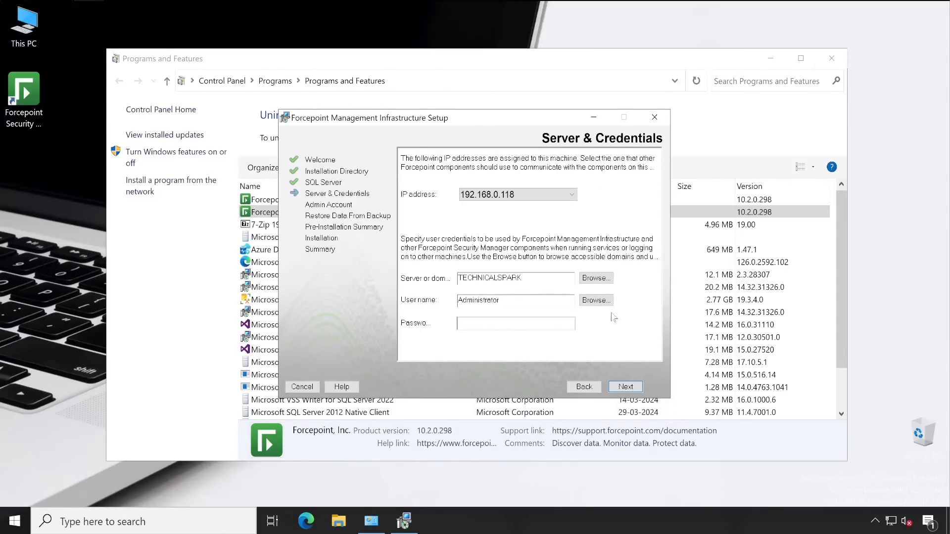
pyautogui.moveTo(556, 272)
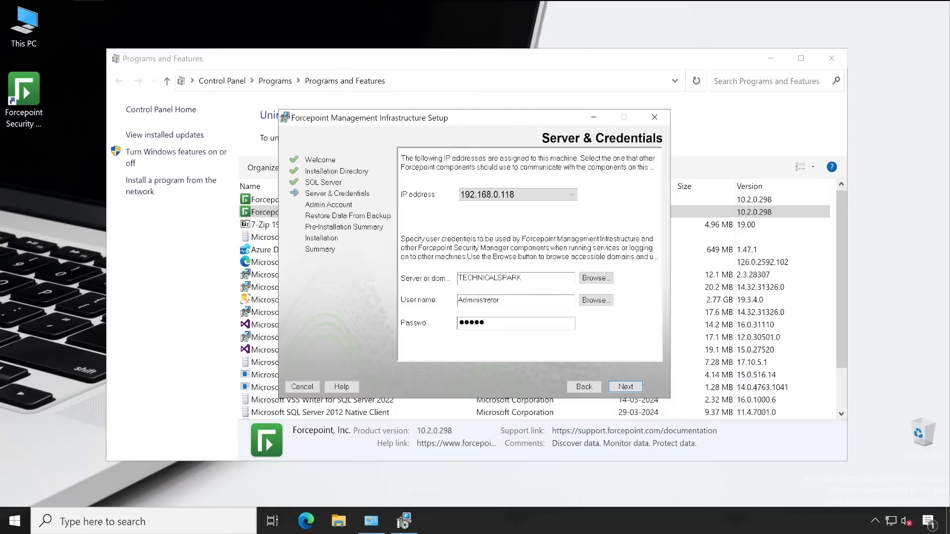
pyautogui.write('••••')
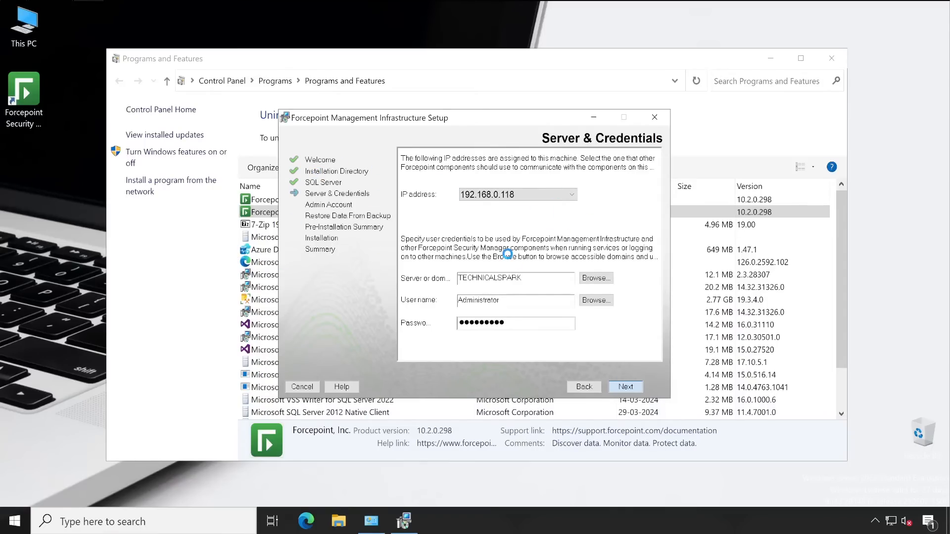
pyautogui.click(624, 386)
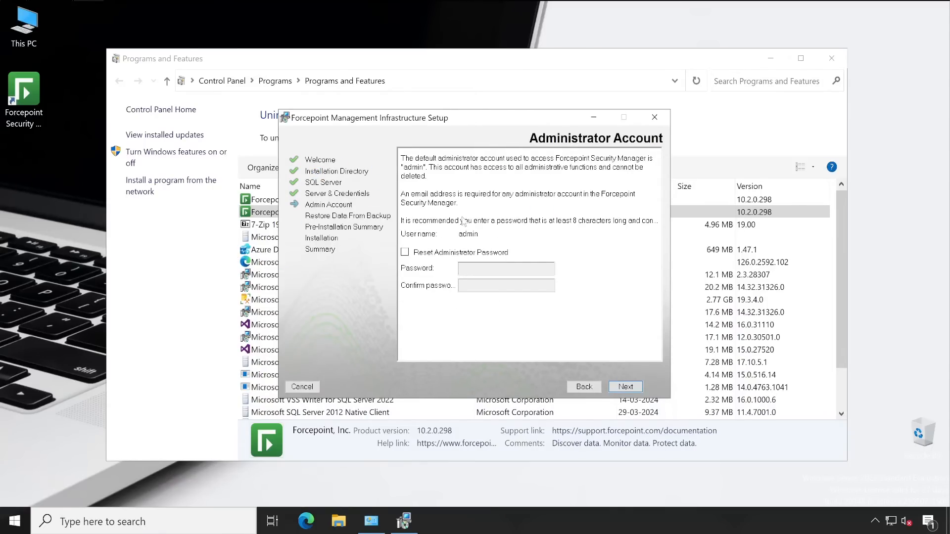
pyautogui.moveTo(430, 257)
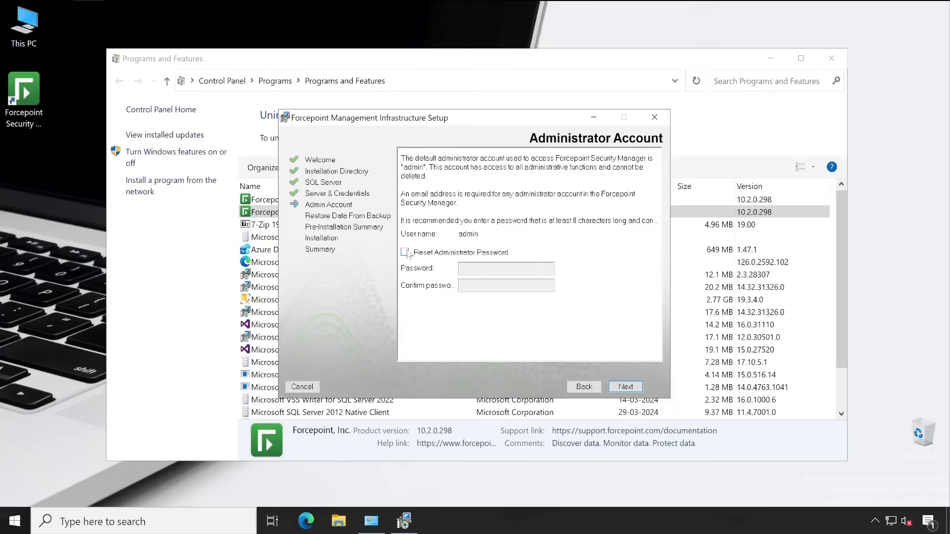
# Enable Reset Administrator Password, enter and confirm the new admin password, and continue
pyautogui.click(405, 252)
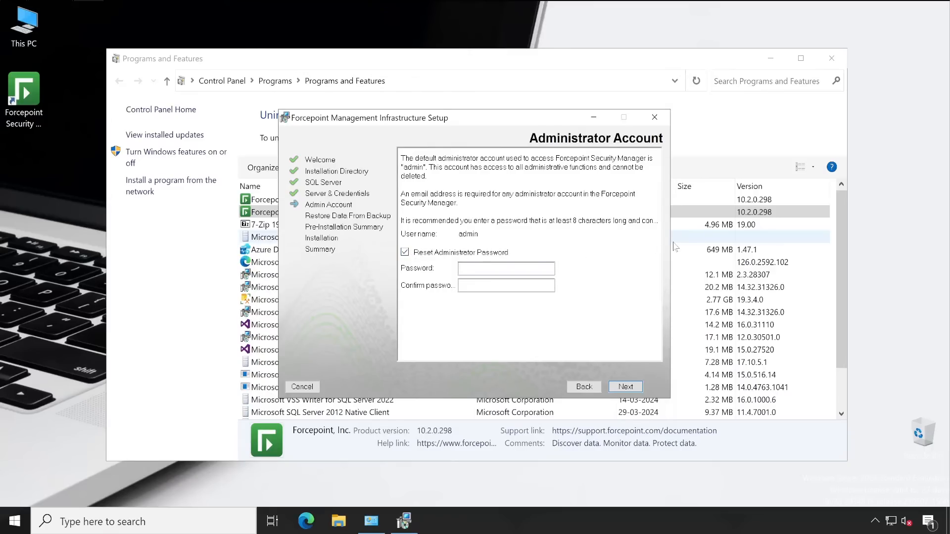
pyautogui.write('•••••')
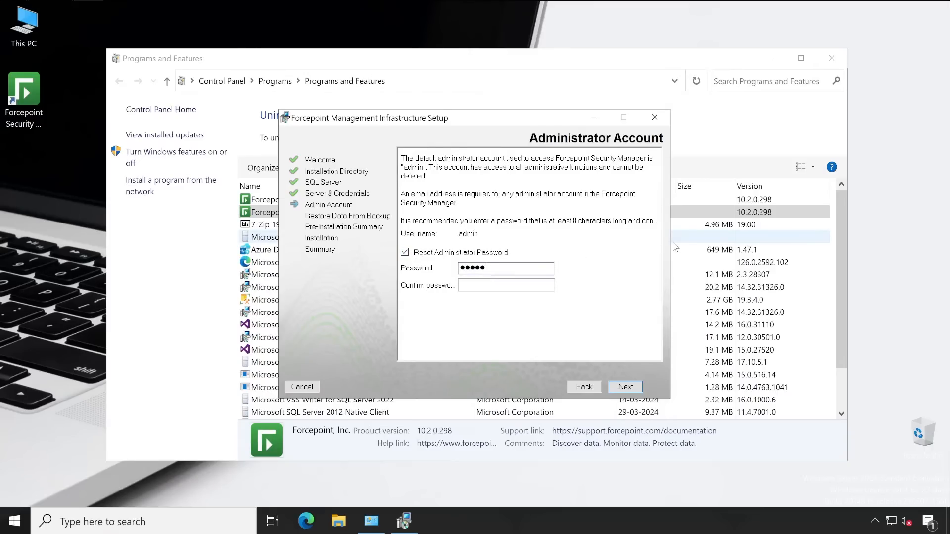
pyautogui.write('••')
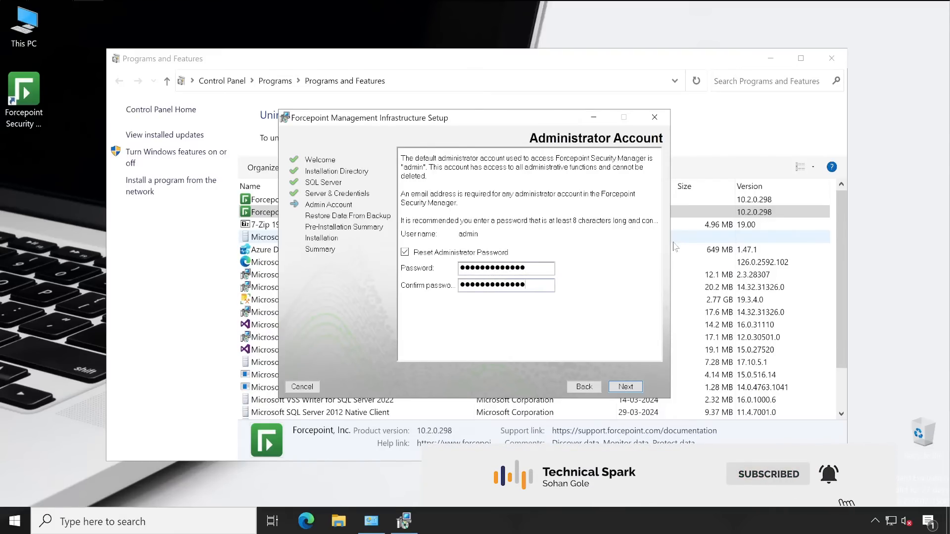
pyautogui.click(624, 386)
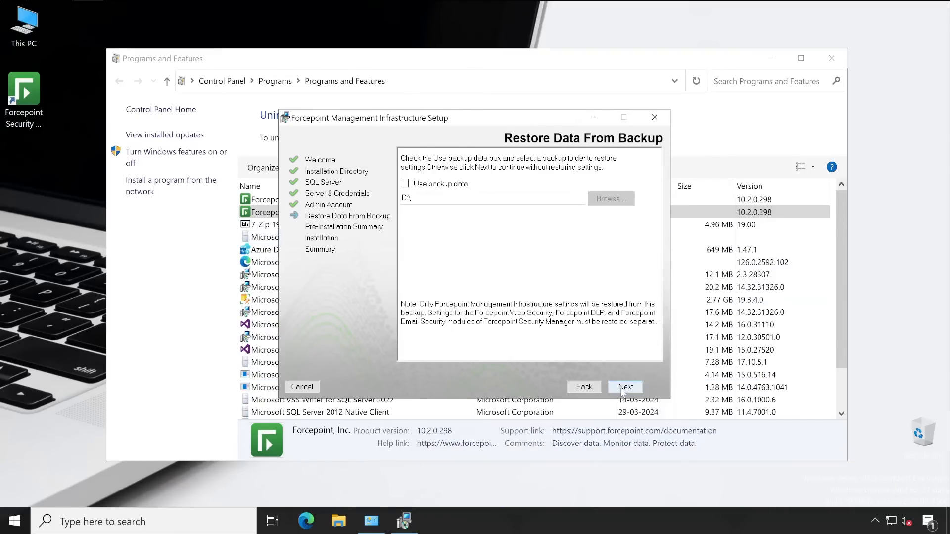
# Skip restoring from backup and start applying the modification
pyautogui.click(624, 386)
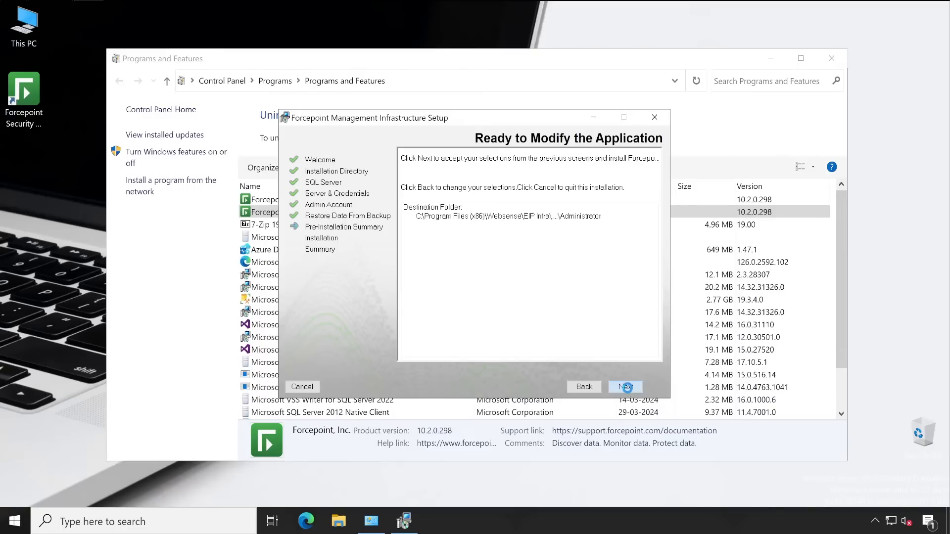
pyautogui.click(624, 386)
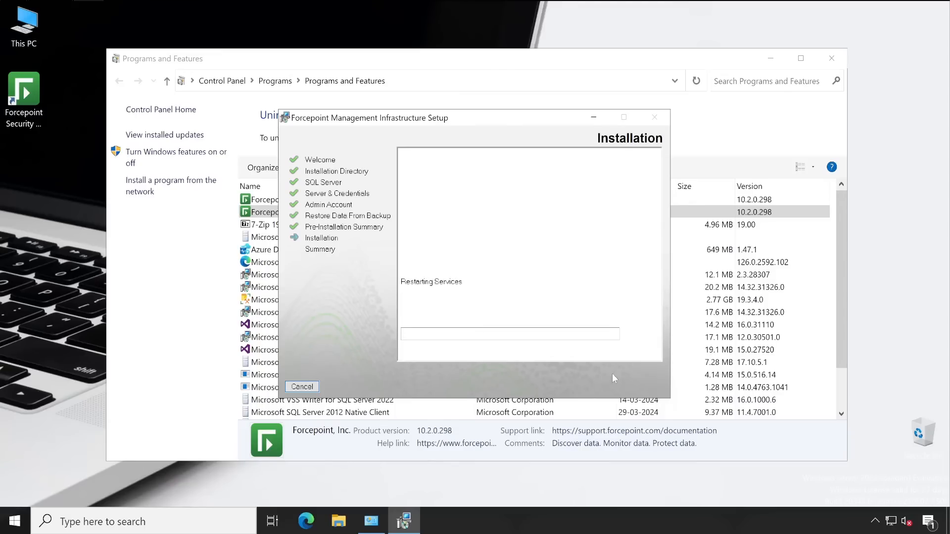
pyautogui.moveTo(647, 71)
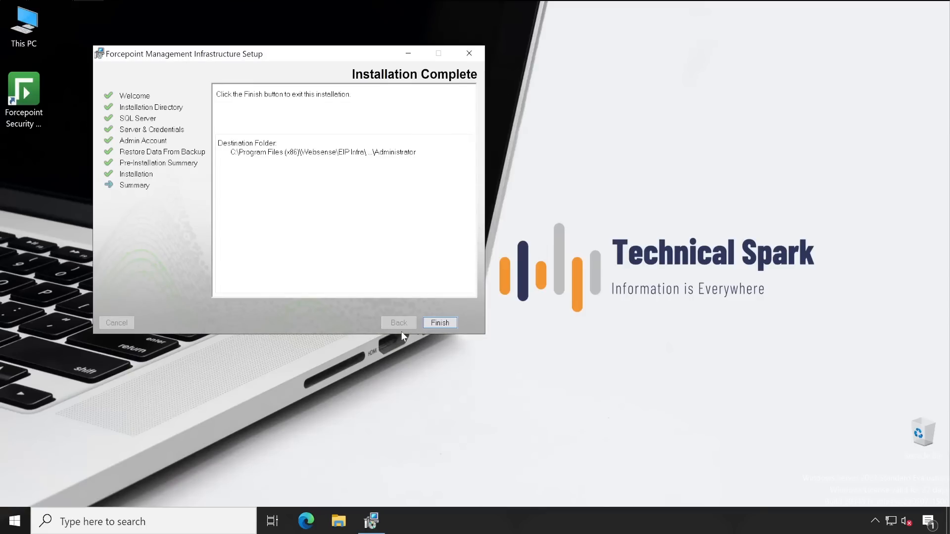
# Finish setup, relaunch Security Manager from the desktop, and sign in as Admin
pyautogui.click(440, 323)
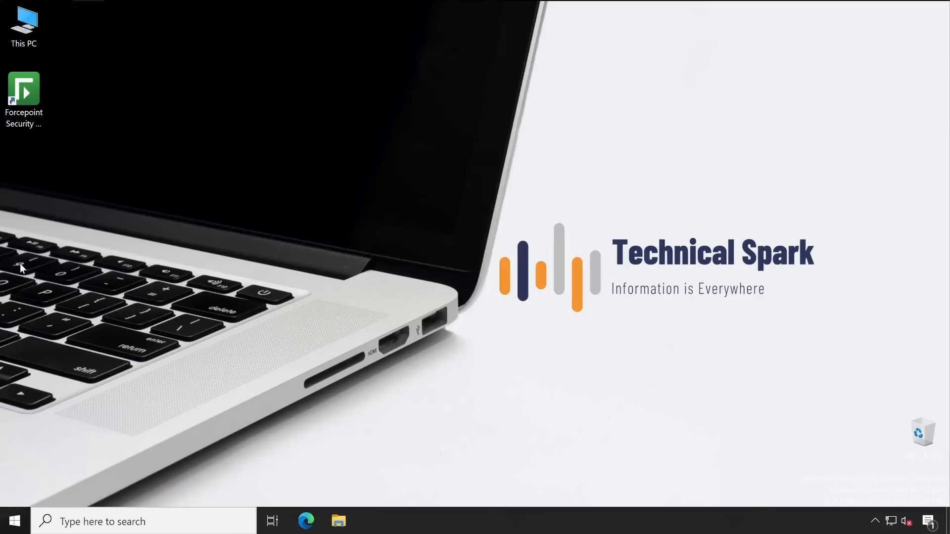
pyautogui.click(24, 94)
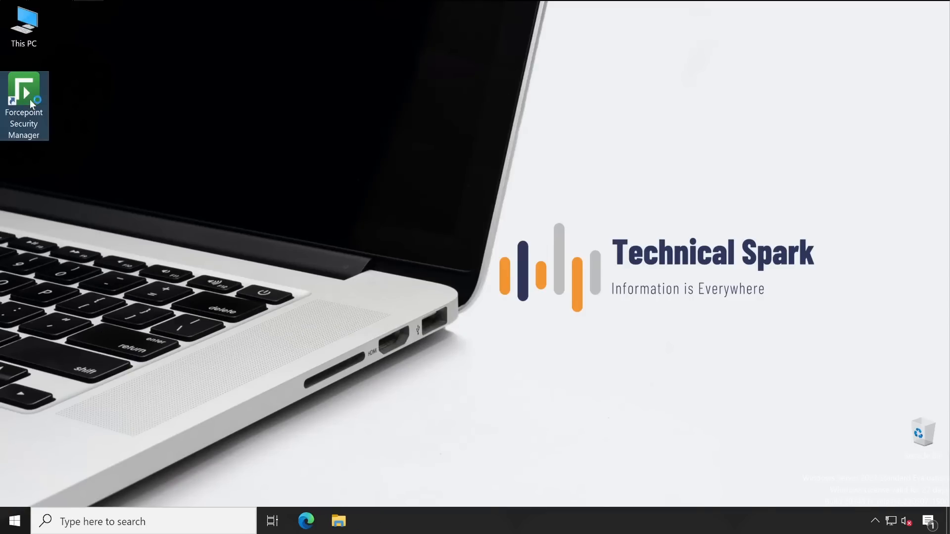
pyautogui.doubleClick(23, 94)
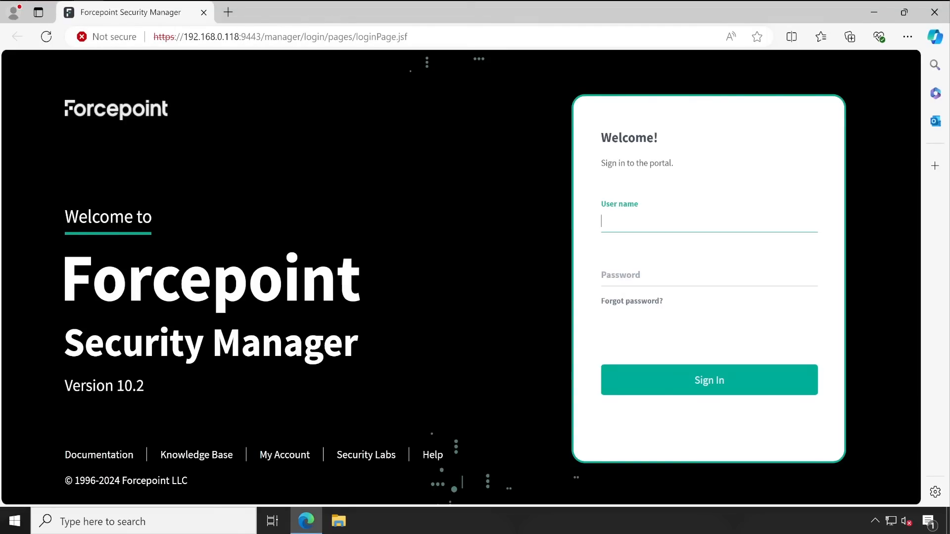
pyautogui.write('Admin')
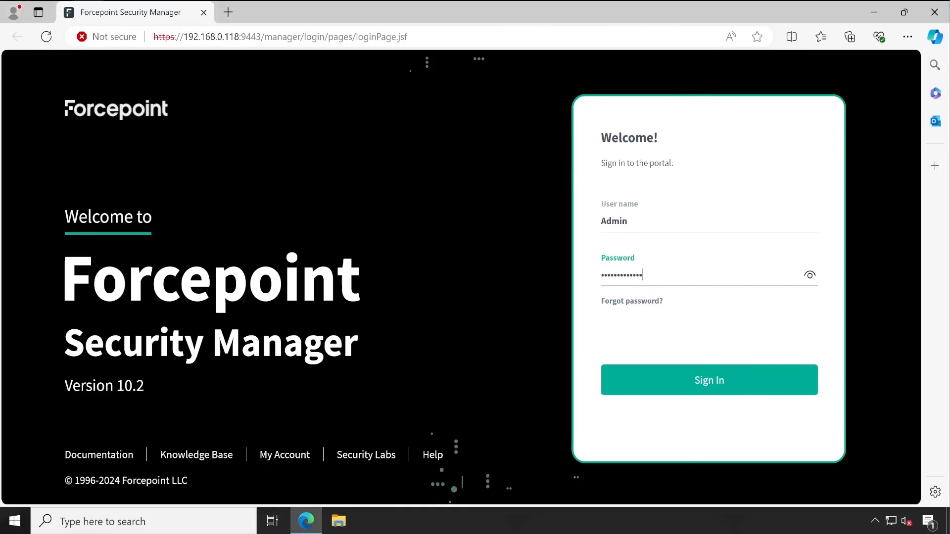
pyautogui.click(709, 380)
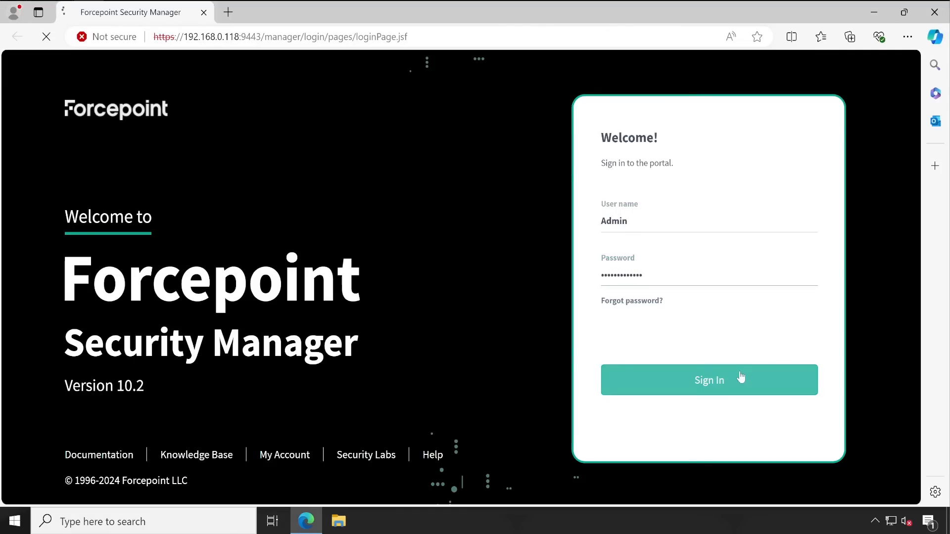
pyautogui.click(709, 380)
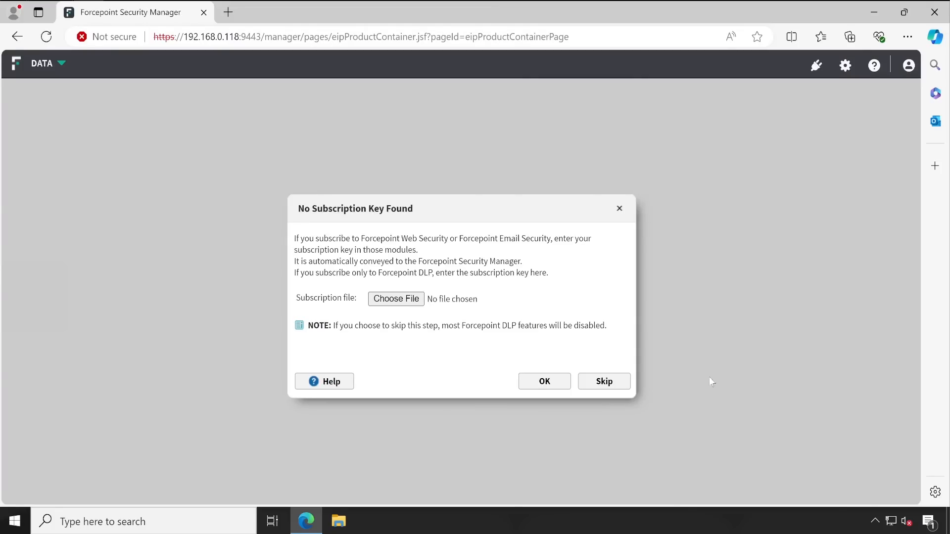
# Skip the subscription prompt, review the Active Directory server settings, then cancel
pyautogui.click(603, 381)
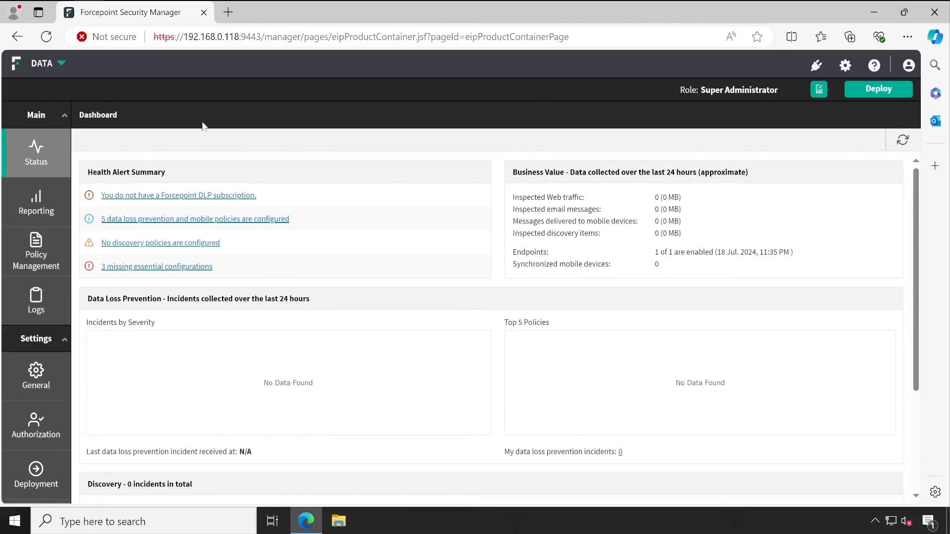
pyautogui.click(35, 376)
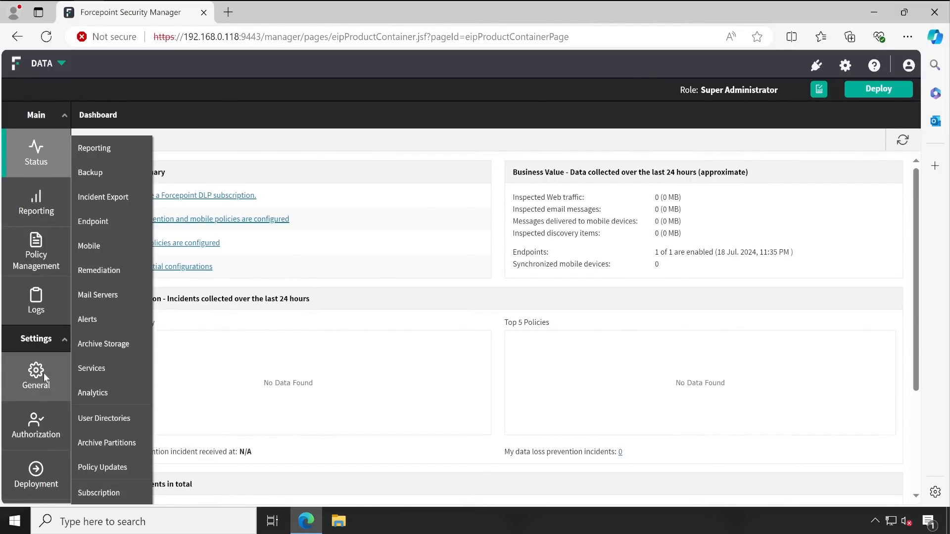
pyautogui.moveTo(103, 418)
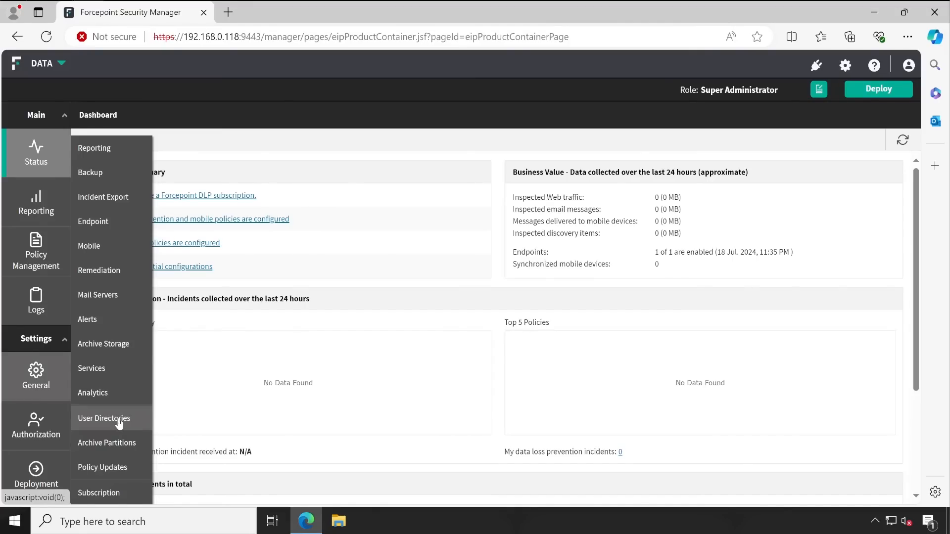
pyautogui.click(103, 418)
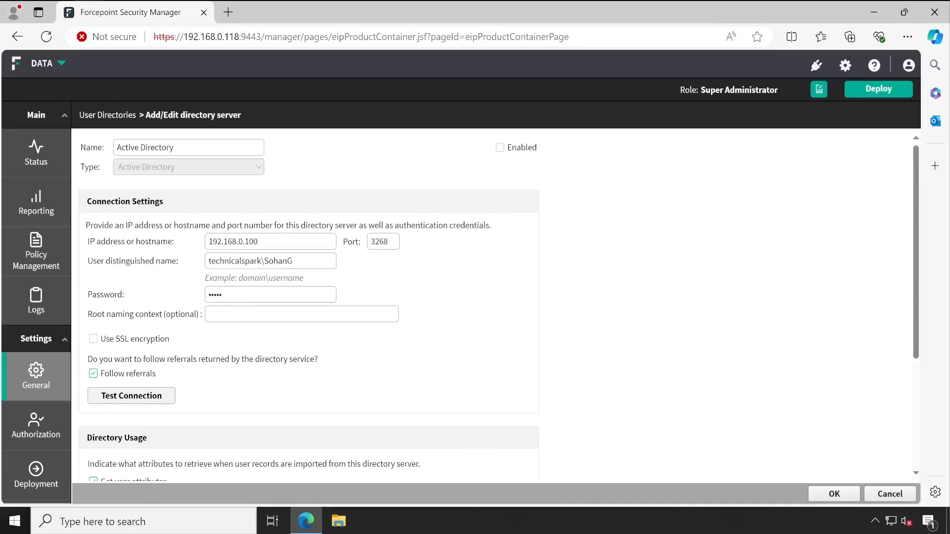
pyautogui.doubleClick(278, 261)
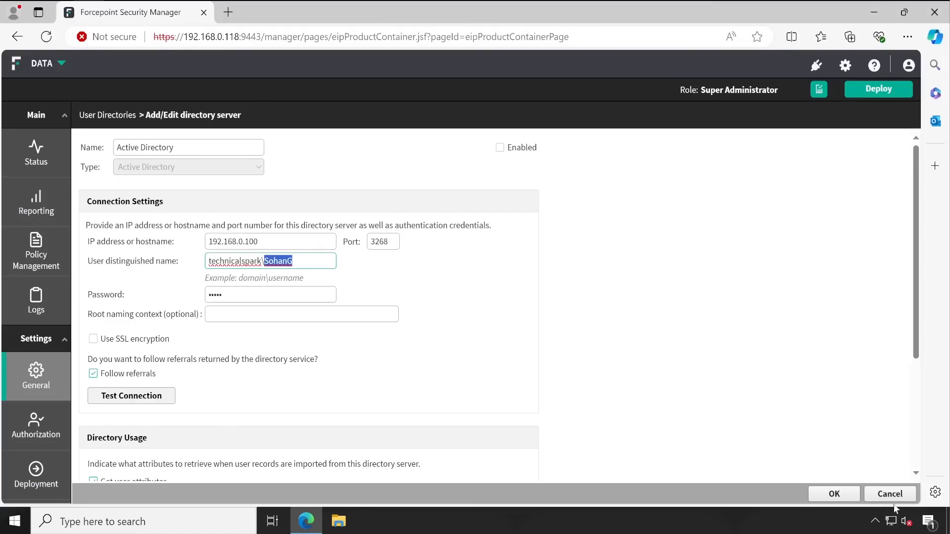
pyautogui.click(890, 494)
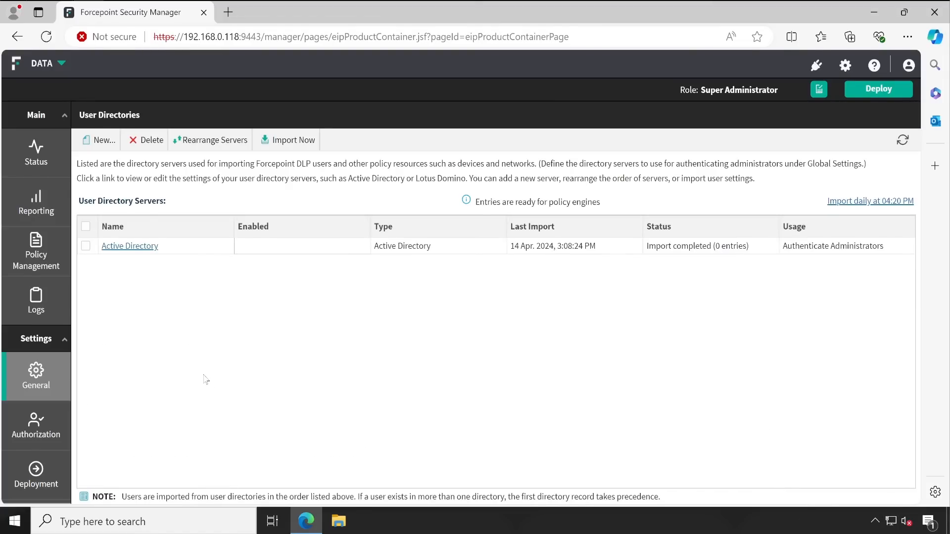
pyautogui.moveTo(169, 388)
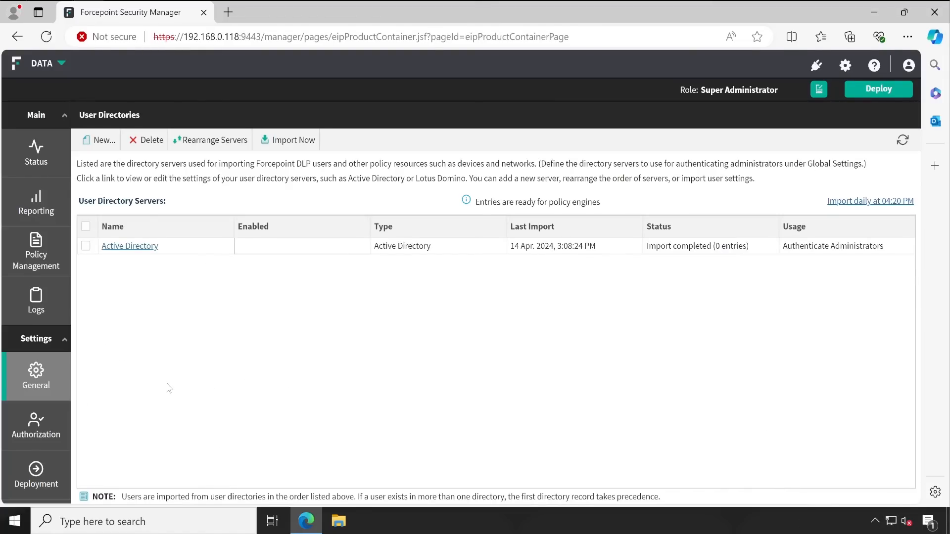
# Browse the Manage DLP Policies list, then go back to the Status dashboard
pyautogui.click(36, 251)
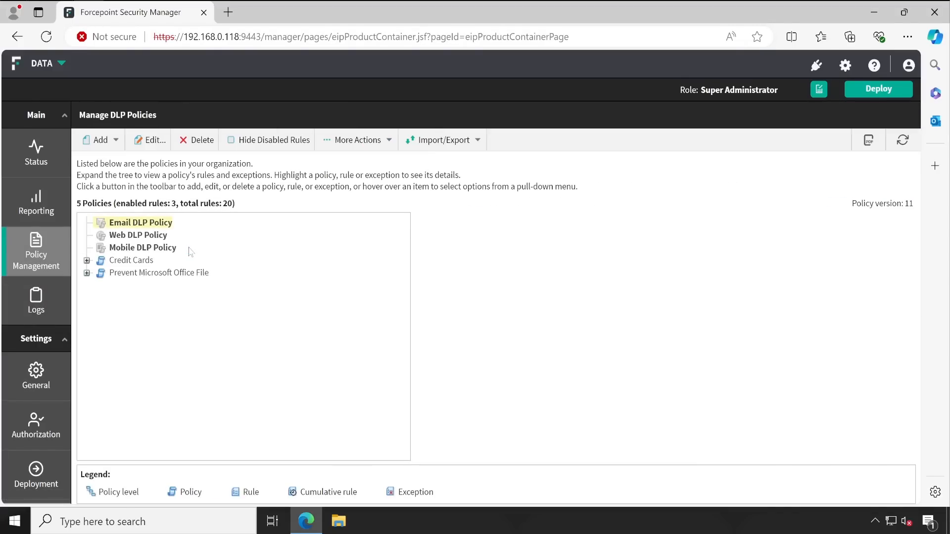
pyautogui.click(87, 260)
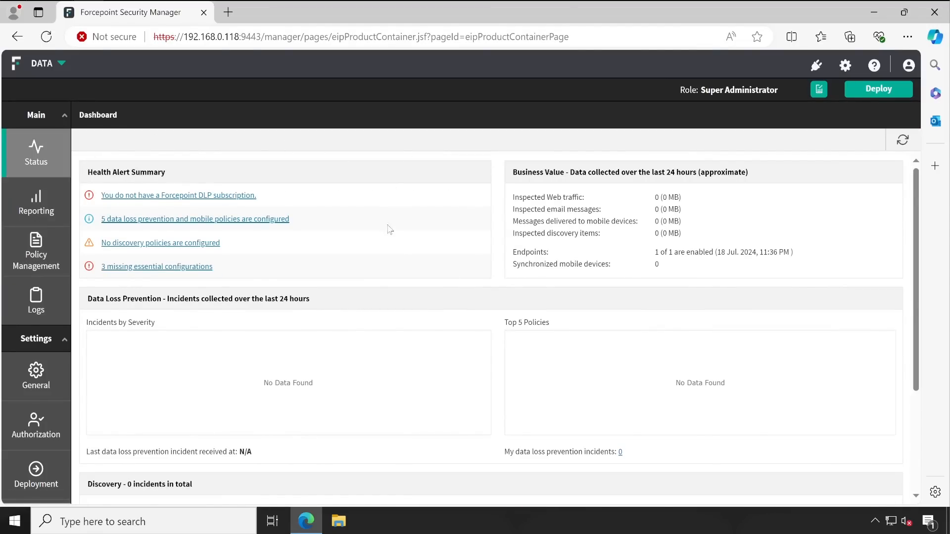
pyautogui.moveTo(382, 232)
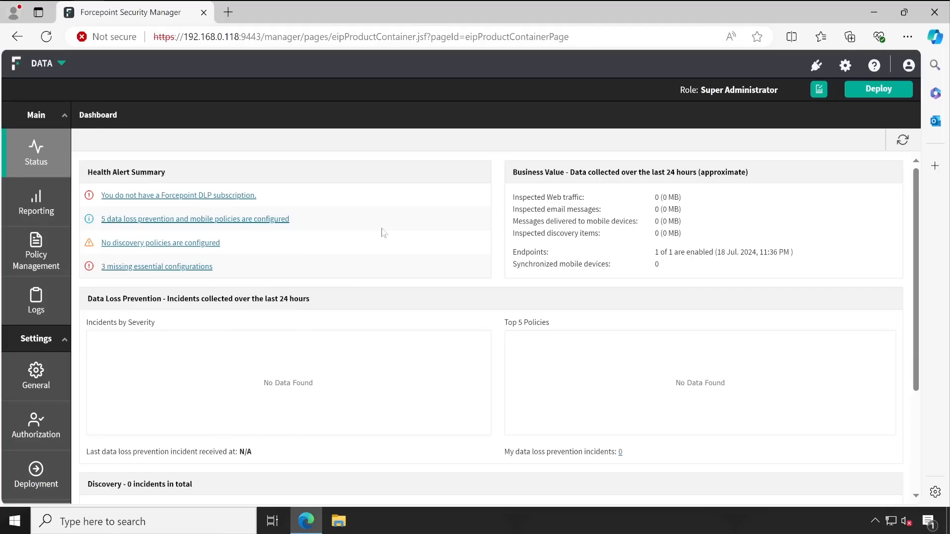
pyautogui.moveTo(383, 232)
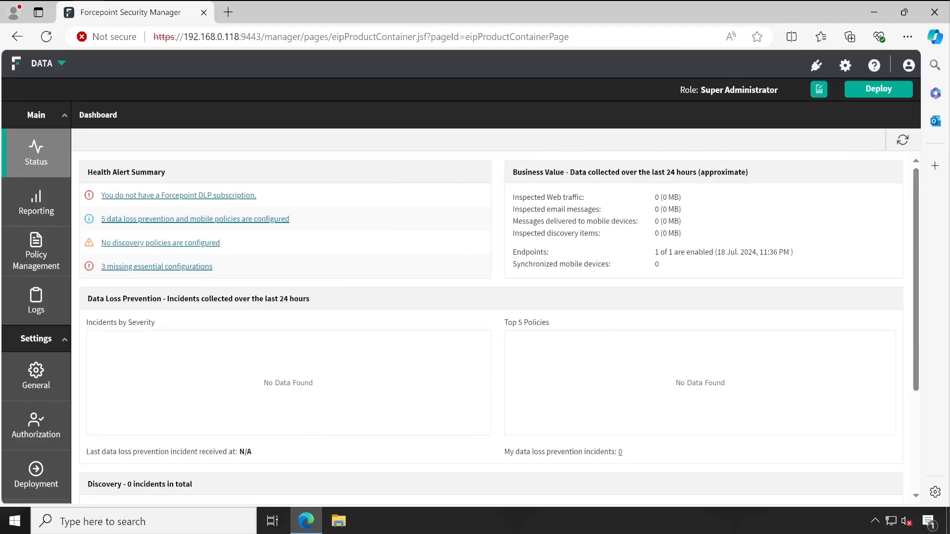
pyautogui.moveTo(731, 186)
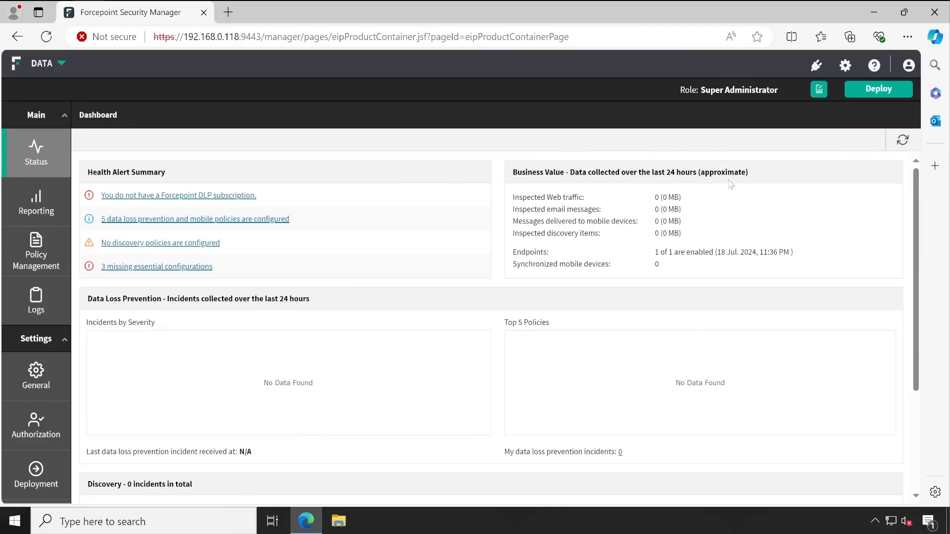